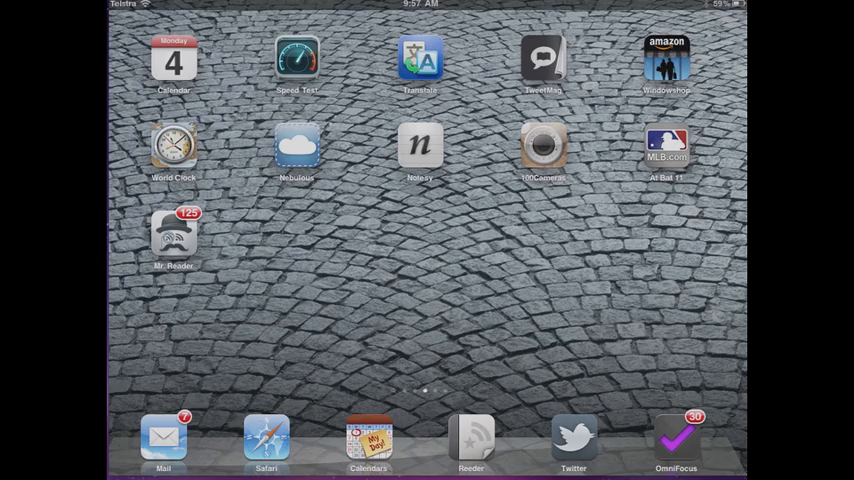
Browse Reeder's feed folders, then return to the iPad home screen.
{"action": "scroll", "scroll_direction": "left", "scroll_amount": 3}
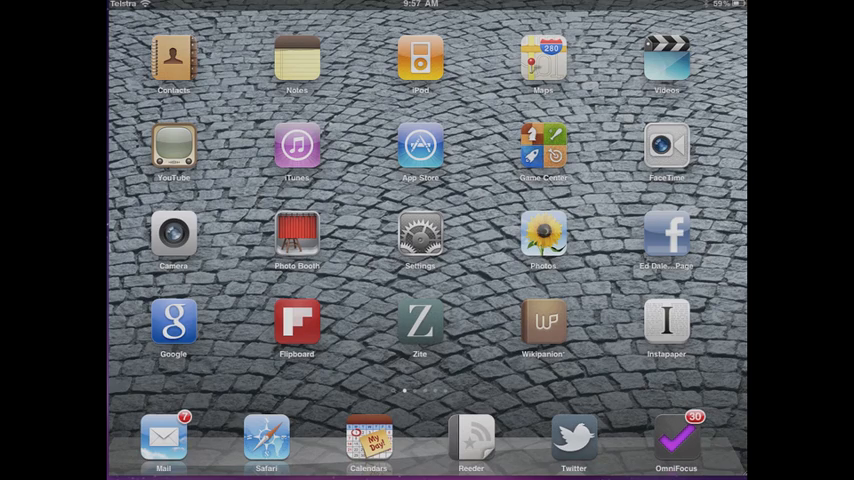
{"action": "scroll", "scroll_direction": "left", "scroll_amount": 3}
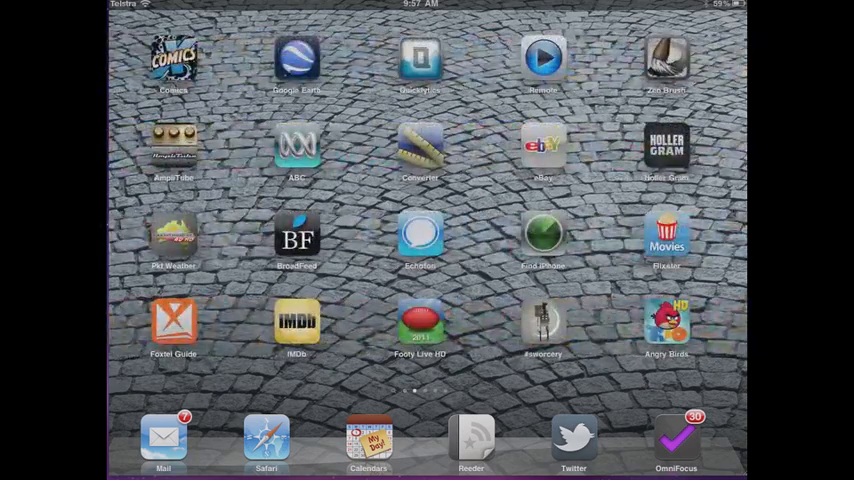
{"action": "scroll", "scroll_direction": "left", "scroll_amount": 3}
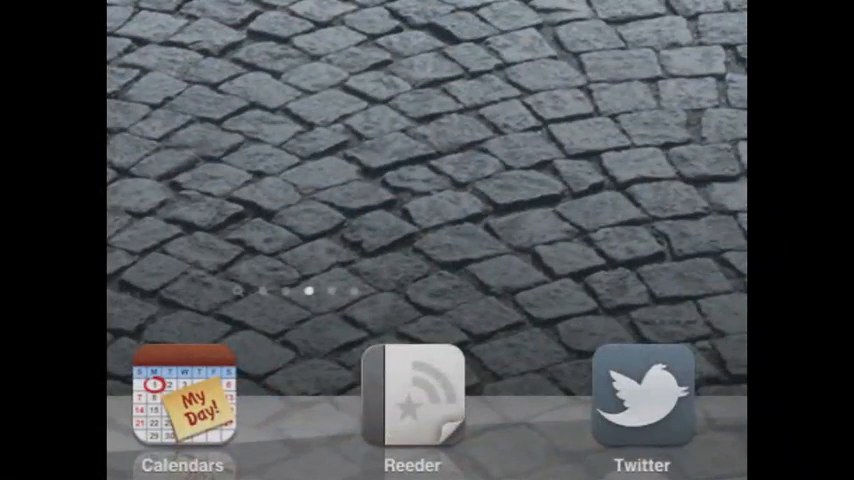
{"action": "left_click", "coordinate": [412, 400]}
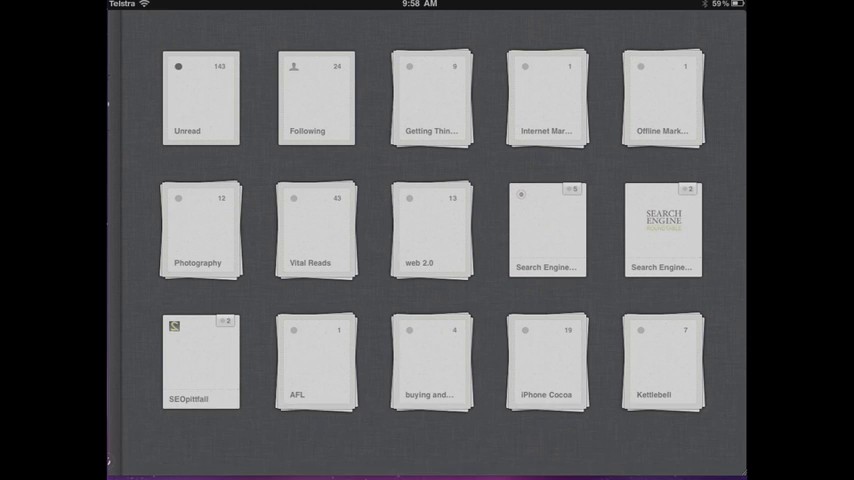
{"action": "key", "text": "home"}
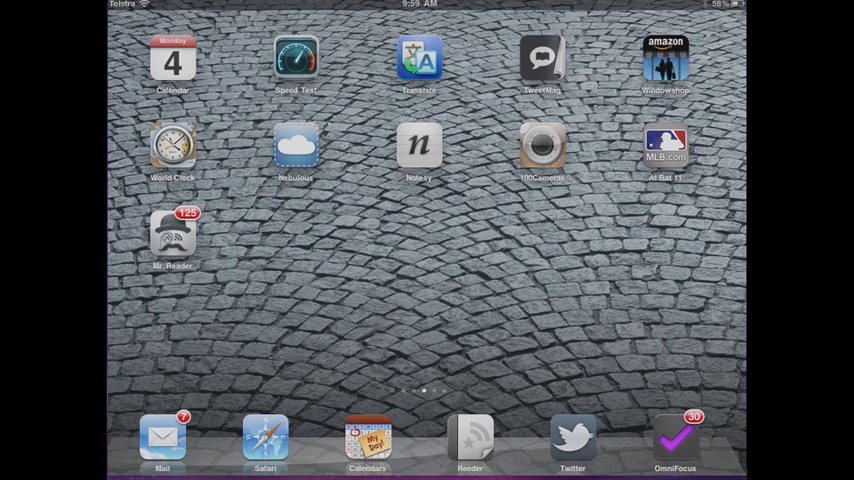
Launch Mr. Reader and show All Unread Items with 125 articles.
{"action": "left_click", "coordinate": [470, 438]}
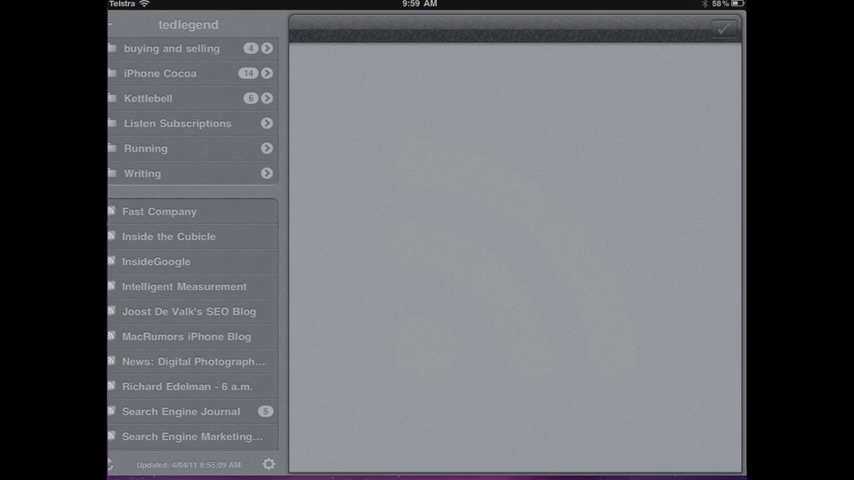
{"action": "scroll", "scroll_direction": "up", "scroll_amount": 3}
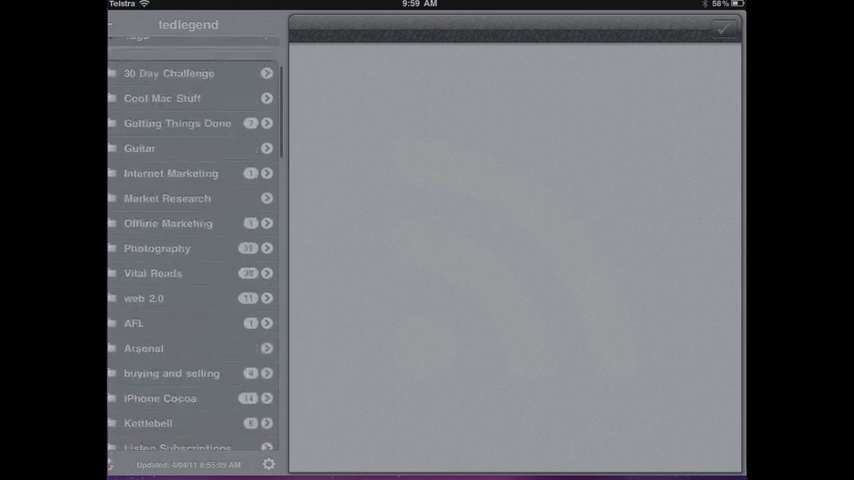
{"action": "scroll", "scroll_direction": "down", "scroll_amount": 3}
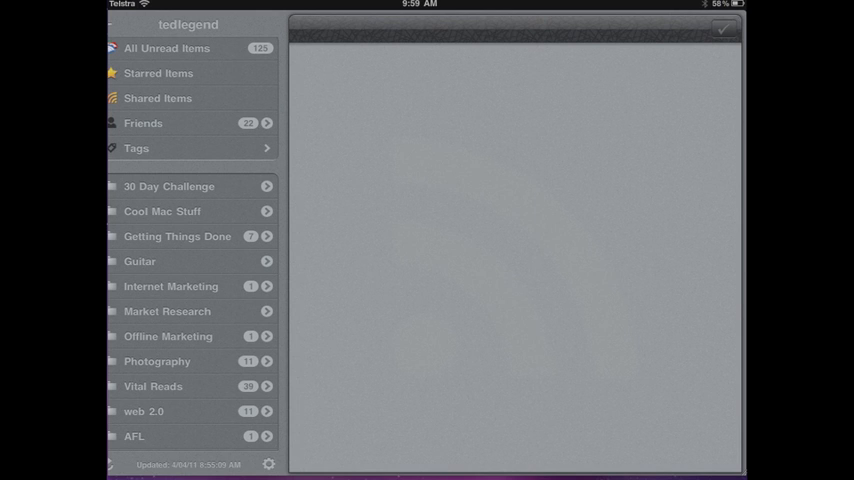
{"action": "left_click", "coordinate": [167, 48]}
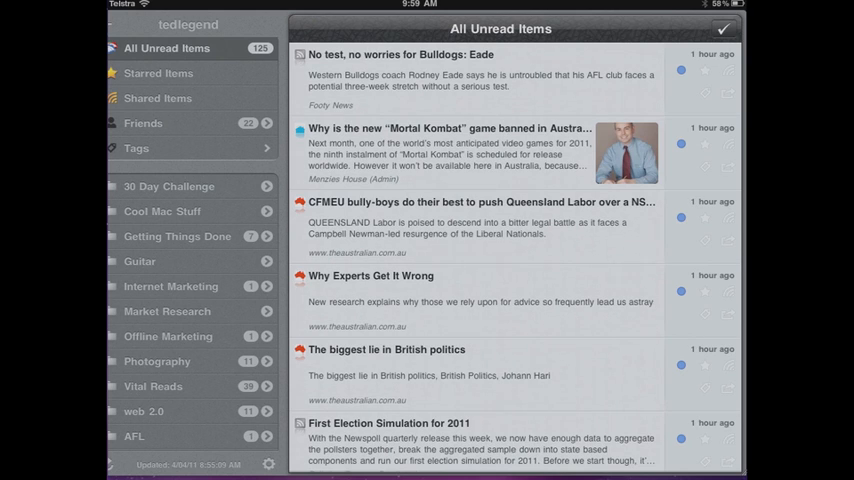
Let Mr. Reader sync to 144 unread items while scrolling the folder sidebar.
{"action": "scroll", "scroll_direction": "down", "scroll_amount": 3}
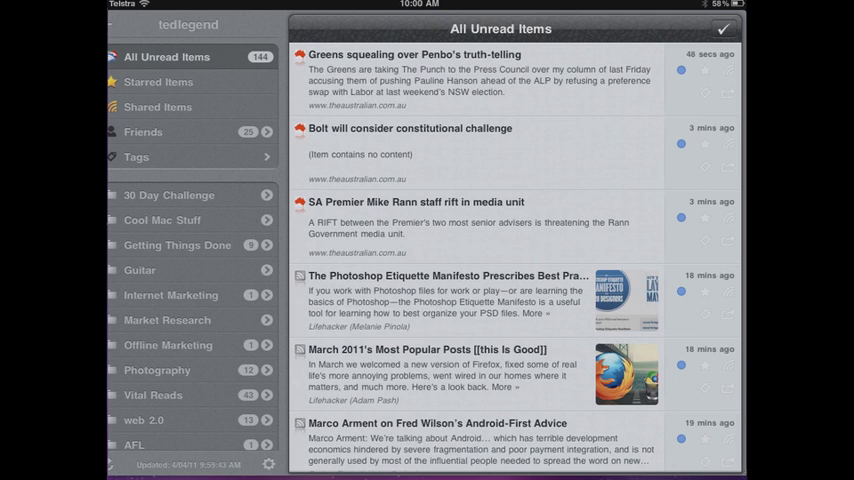
{"action": "scroll", "scroll_direction": "down", "scroll_amount": 3}
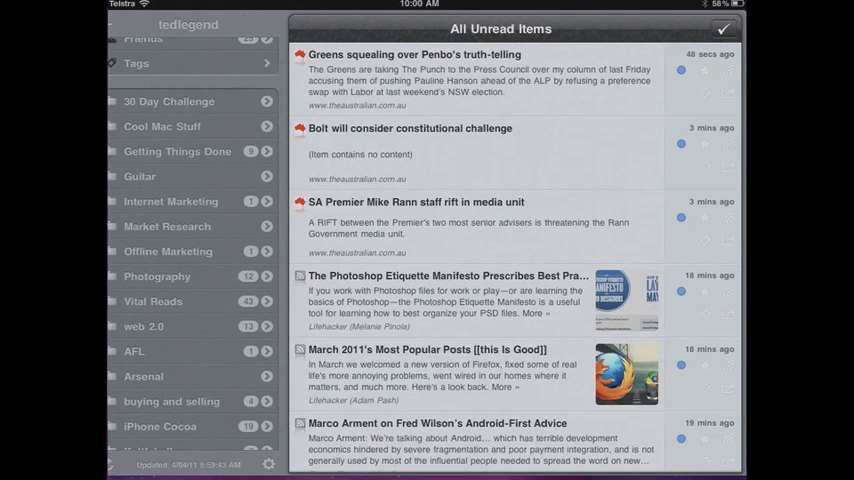
{"action": "scroll", "scroll_direction": "down", "scroll_amount": 3}
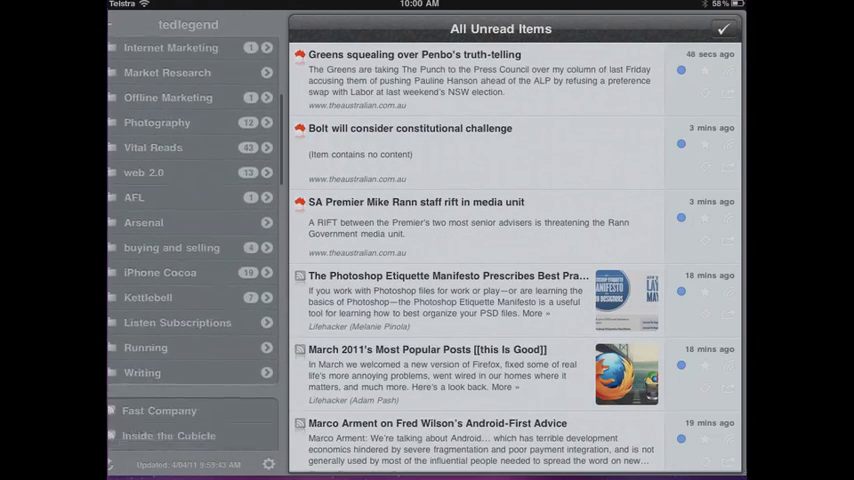
{"action": "scroll", "scroll_direction": "down", "scroll_amount": 3}
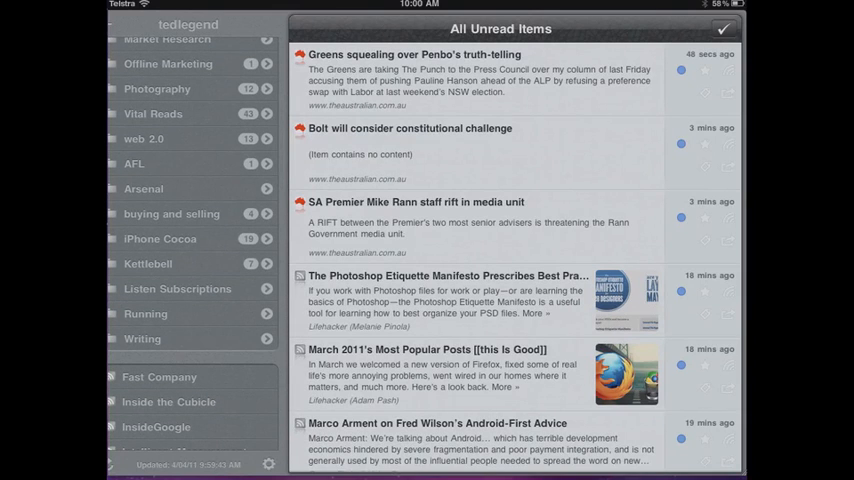
{"action": "scroll", "scroll_direction": "up", "scroll_amount": 3}
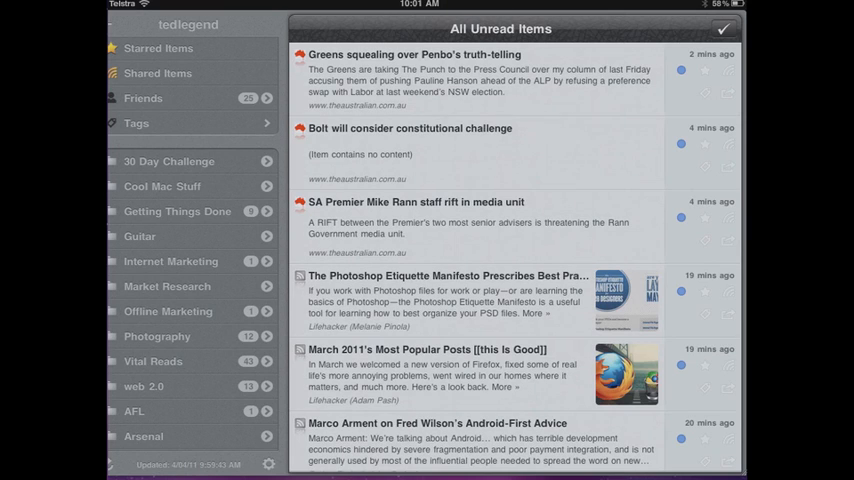
Open the Internet Marketing folder, showing its single ProBlogger article about deleting blogs.
{"action": "left_click", "coordinate": [170, 261]}
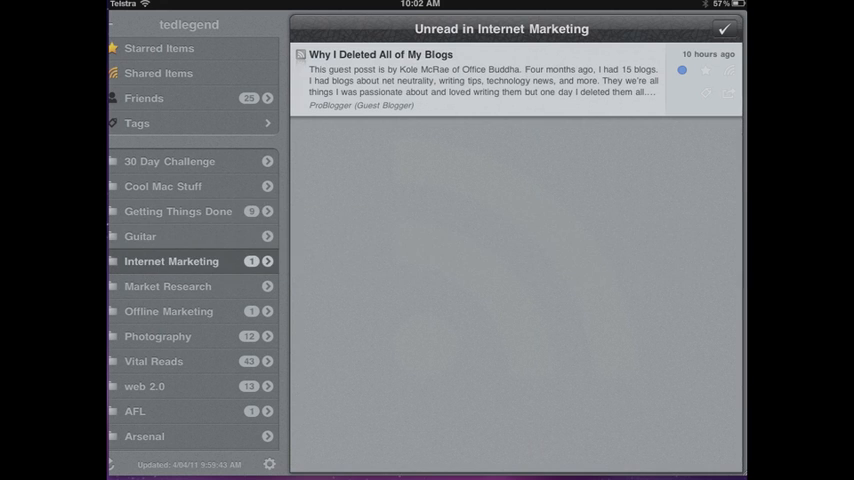
{"action": "left_click", "coordinate": [153, 361]}
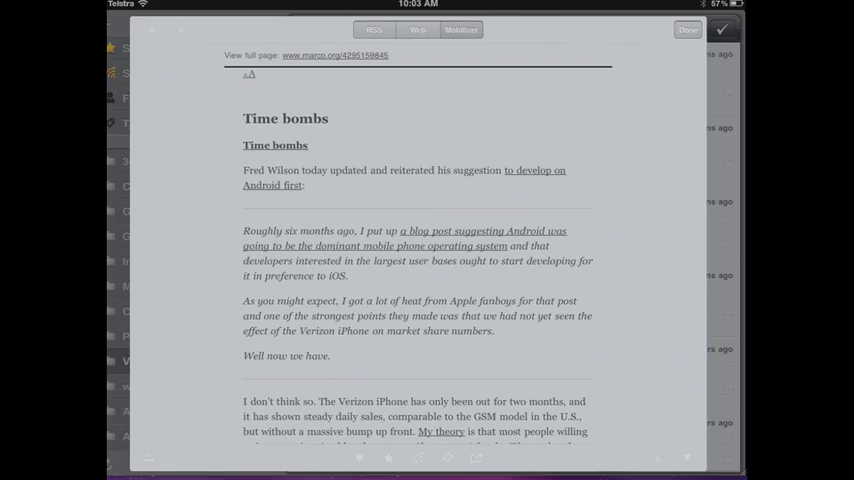
Send Time bombs to Instapaper and advance to Marco Arment's Android-First Advice article.
{"action": "scroll", "scroll_direction": "down", "scroll_amount": 3}
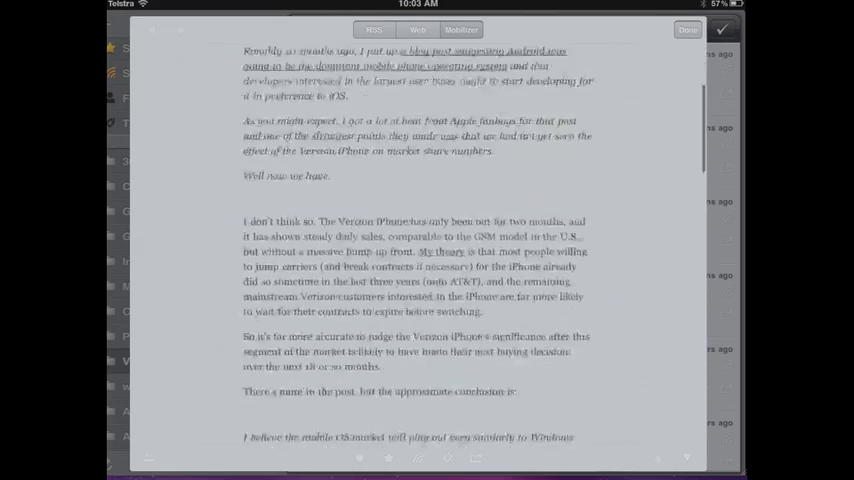
{"action": "scroll", "scroll_direction": "down", "scroll_amount": 3}
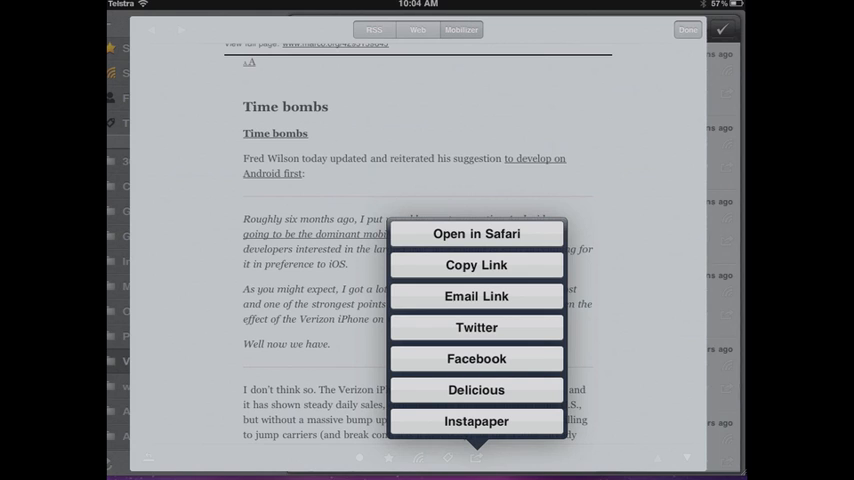
{"action": "left_click", "coordinate": [476, 421]}
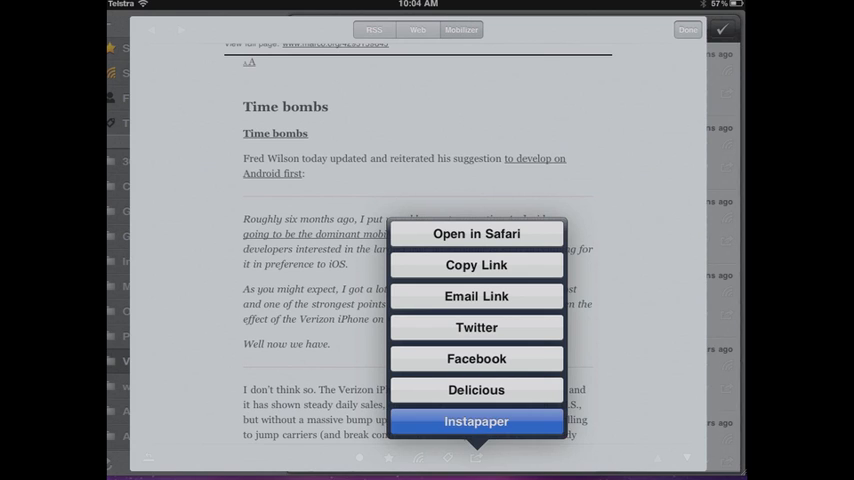
{"action": "left_click", "coordinate": [476, 421]}
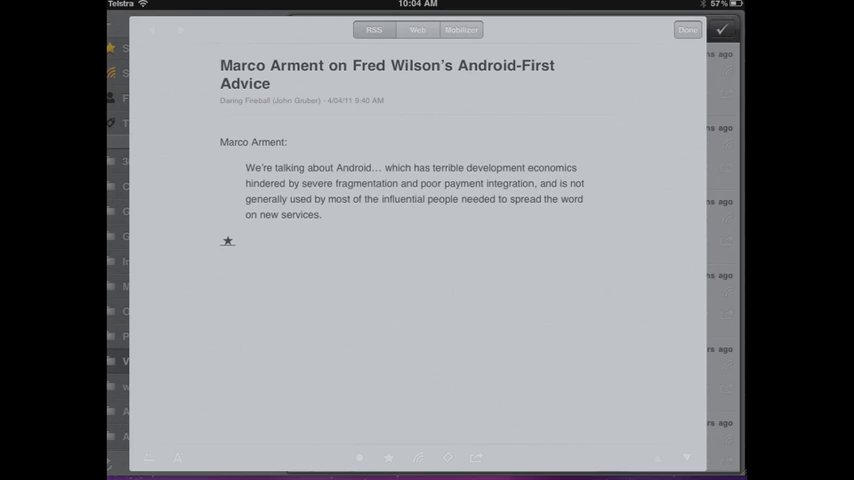
Close the article and scroll the Vital Reads unread list, now 39 items.
{"action": "left_click", "coordinate": [687, 29]}
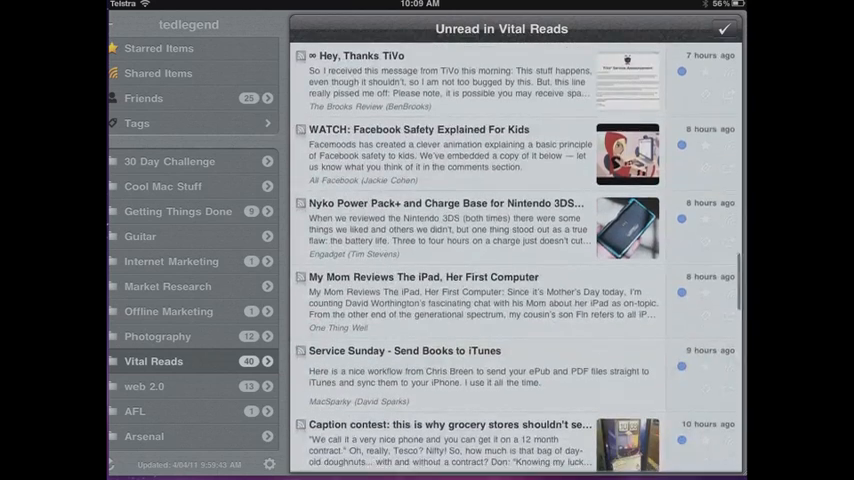
{"action": "scroll", "scroll_direction": "down", "scroll_amount": 3}
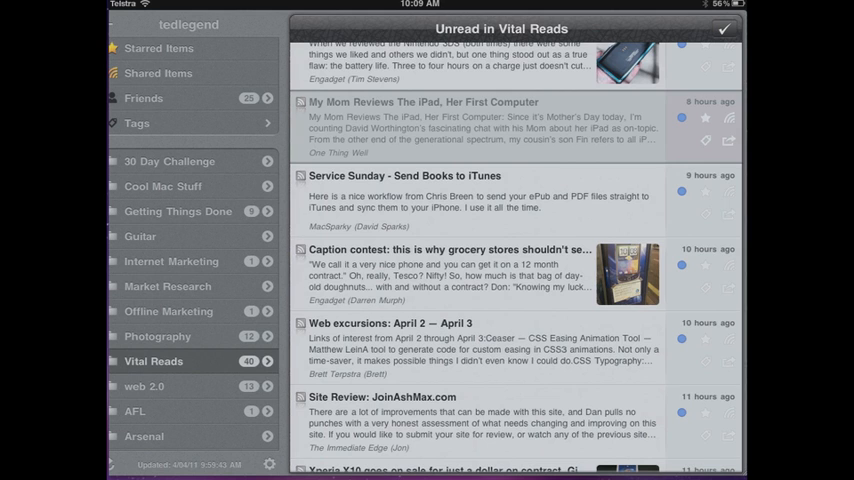
{"action": "scroll", "scroll_direction": "up", "scroll_amount": 3}
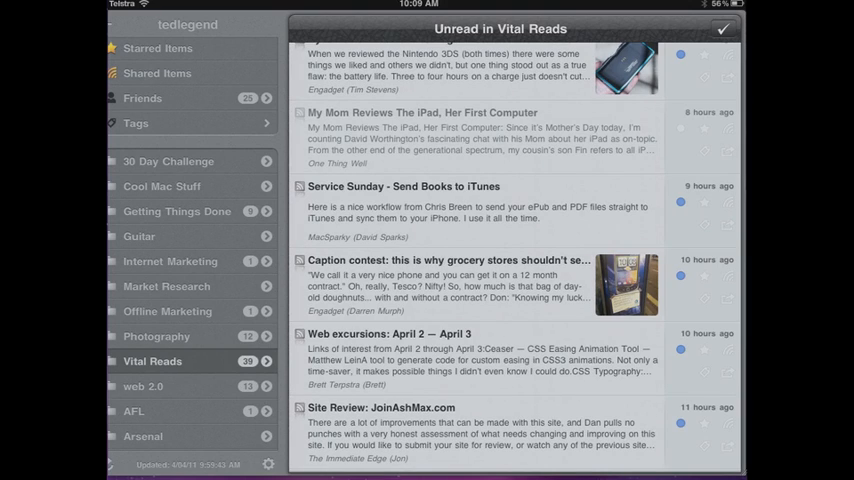
{"action": "scroll", "scroll_direction": "down", "scroll_amount": 3}
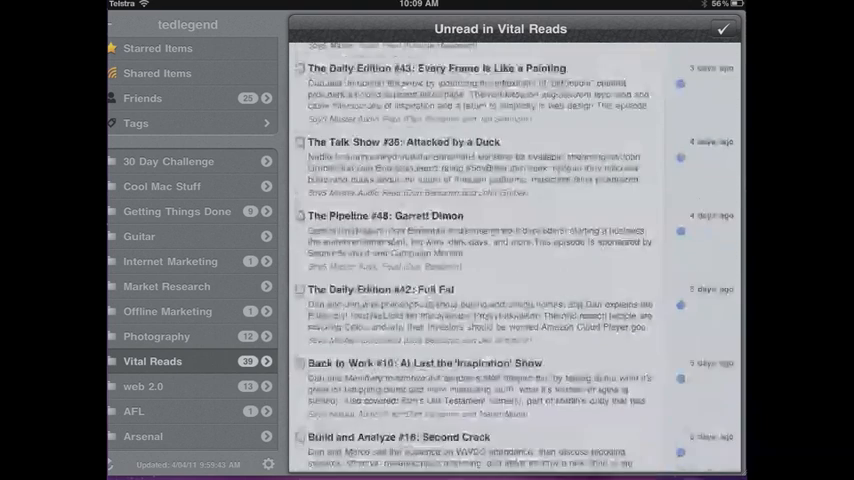
Show the Rename, Delete and Reorder menu for the Vital Reads folder.
{"action": "left_click", "coordinate": [723, 28]}
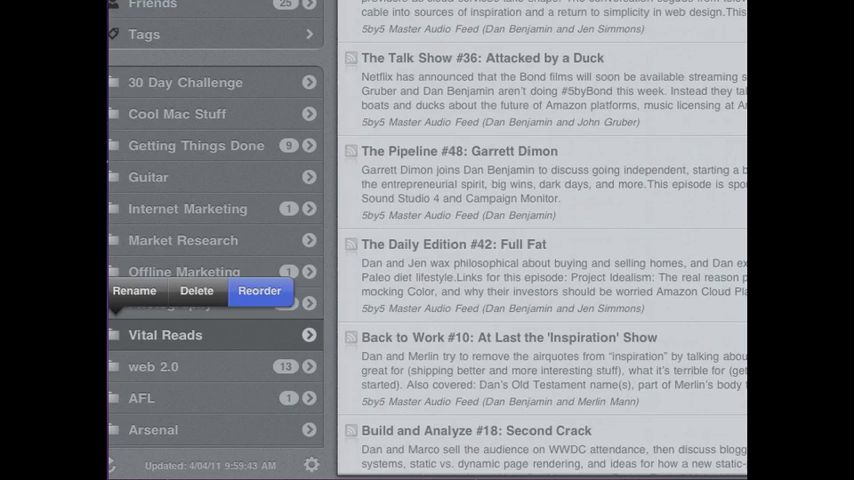
View the folder Change Sort Order list, close it, and open the Add Feed form.
{"action": "left_click", "coordinate": [260, 291]}
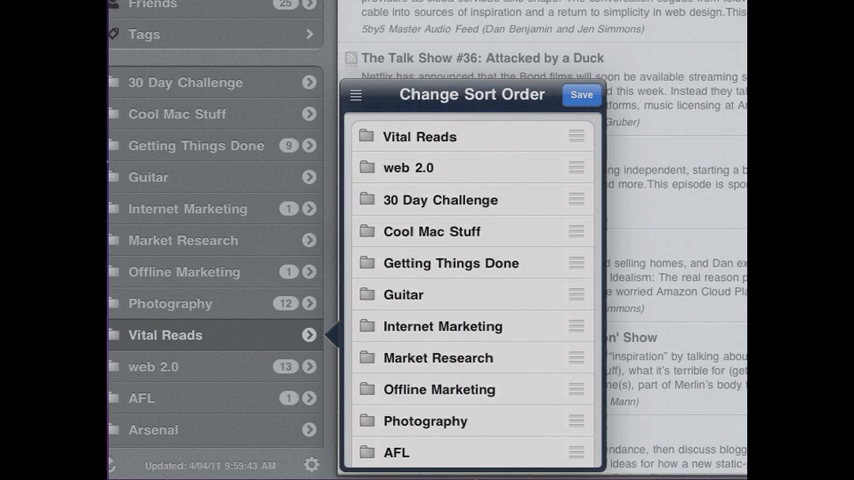
{"action": "left_click", "coordinate": [581, 94]}
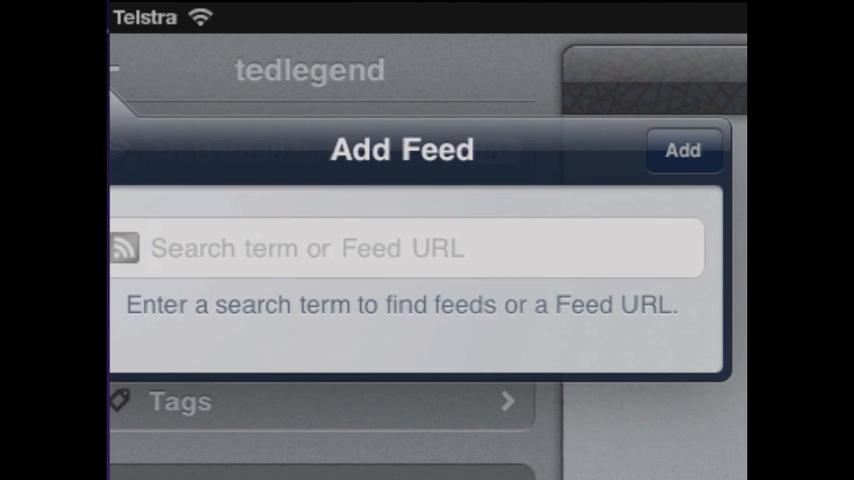
Enter 'Back to work' as the feed search term and run the search.
{"action": "type", "text": "Back"}
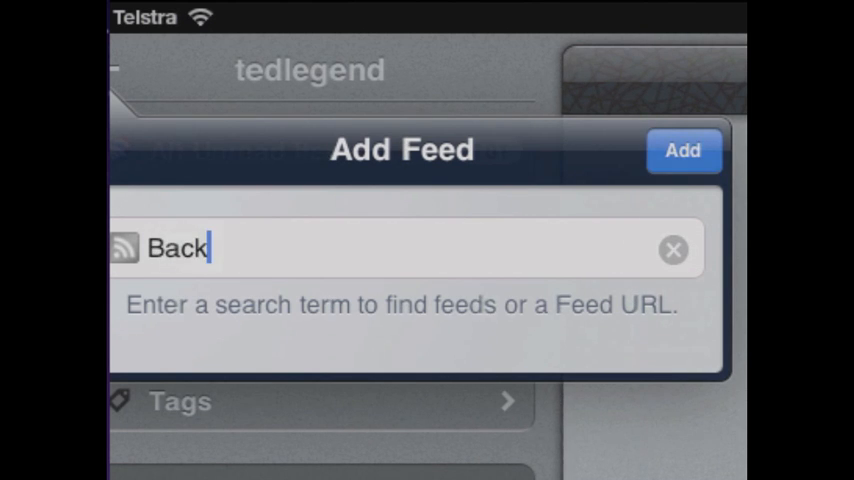
{"action": "type", "text": "to w"}
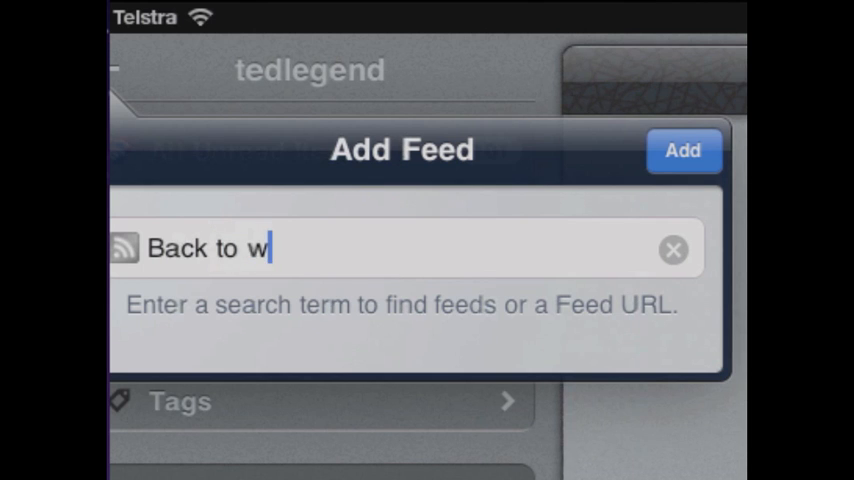
{"action": "type", "text": "ork"}
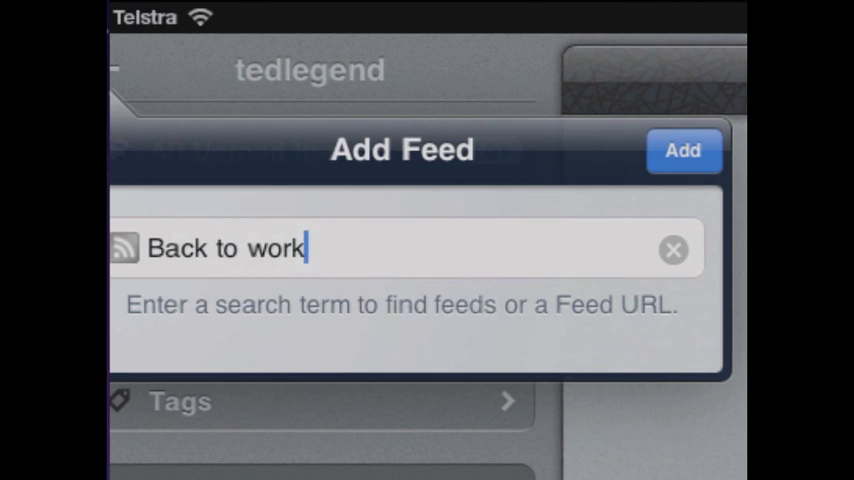
{"action": "left_click", "coordinate": [684, 150]}
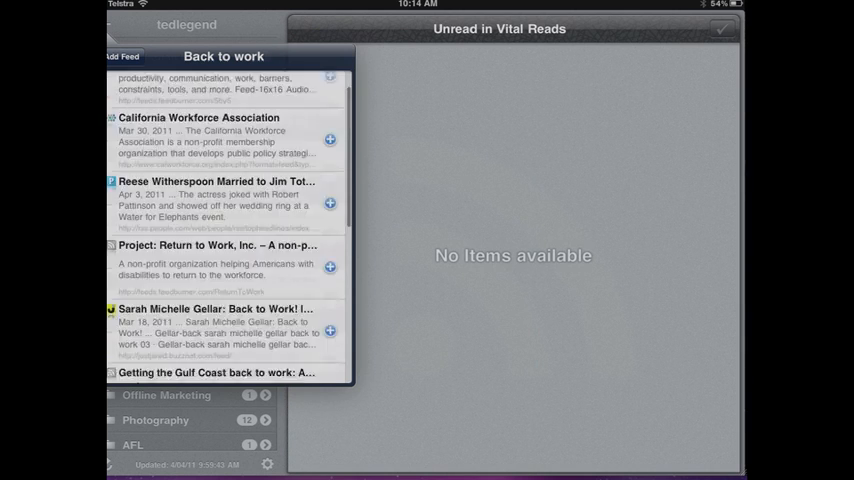
Browse the Back to work feed results, then switch to Safari's 5by5.tv/b2w page.
{"action": "scroll", "scroll_direction": "down", "scroll_amount": 3}
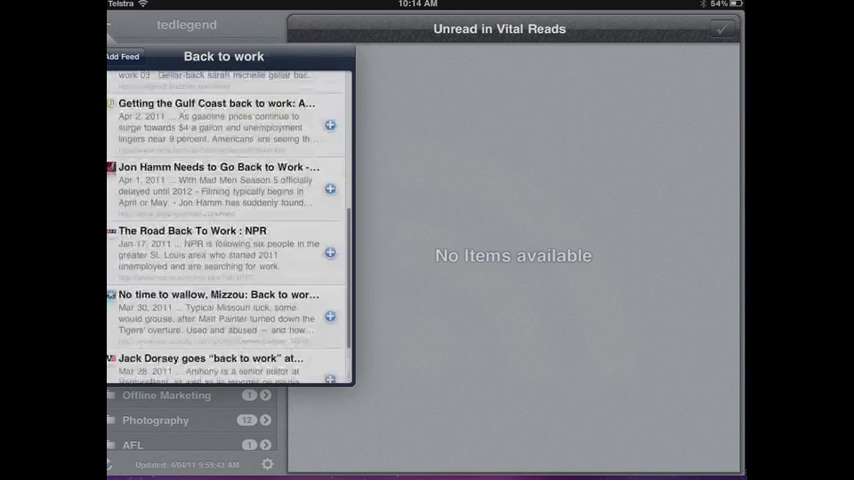
{"action": "scroll", "scroll_direction": "up", "scroll_amount": 3}
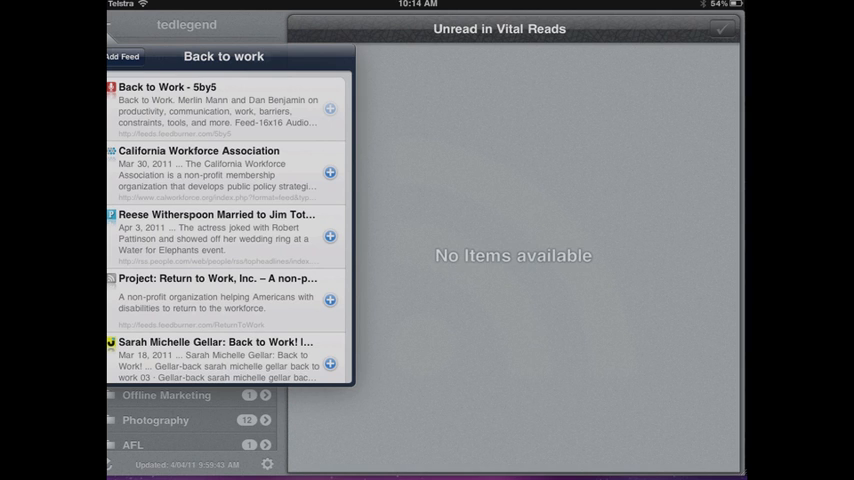
{"action": "left_click", "coordinate": [167, 87]}
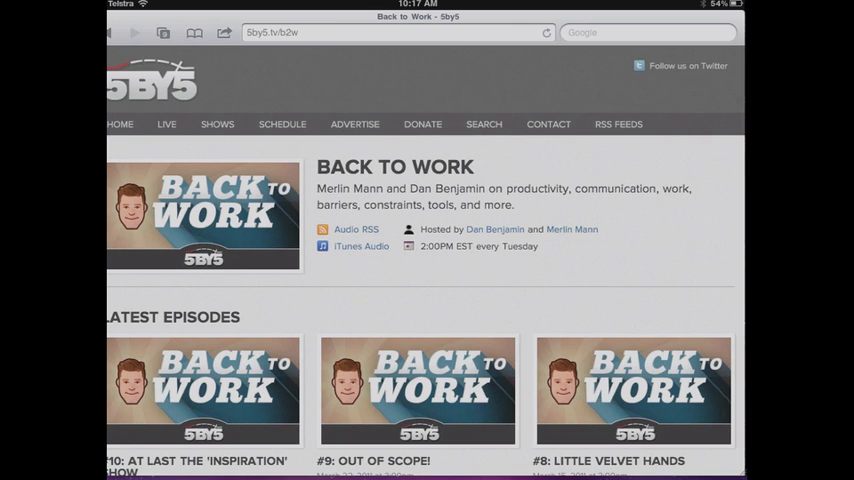
Scroll 5by5's RSS Feeds page to Back to Work's feed links, then return home.
{"action": "left_click", "coordinate": [618, 124]}
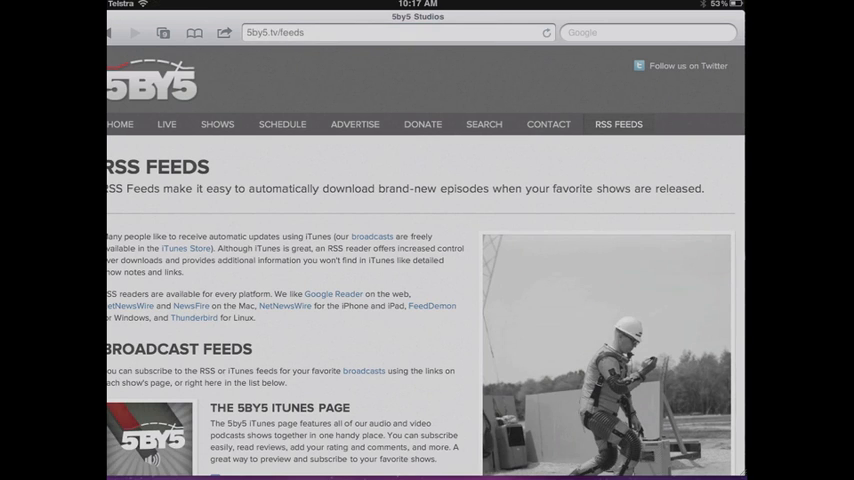
{"action": "scroll", "scroll_direction": "down", "scroll_amount": 3}
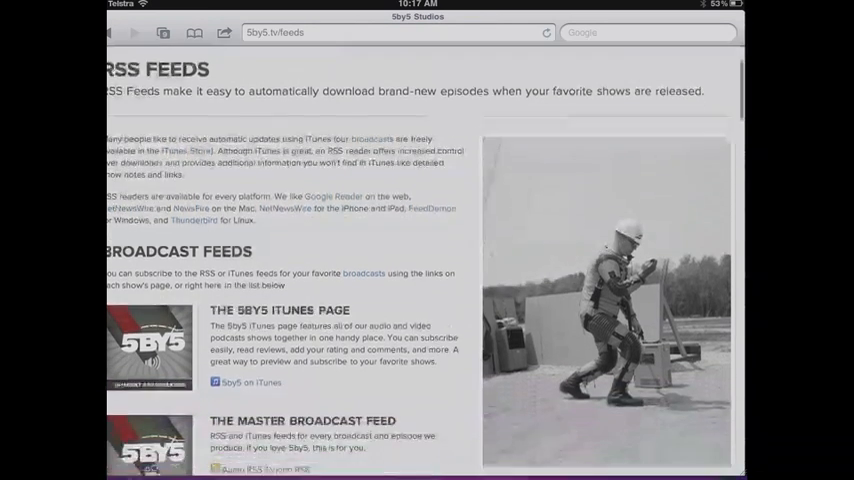
{"action": "scroll", "scroll_direction": "down", "scroll_amount": 3}
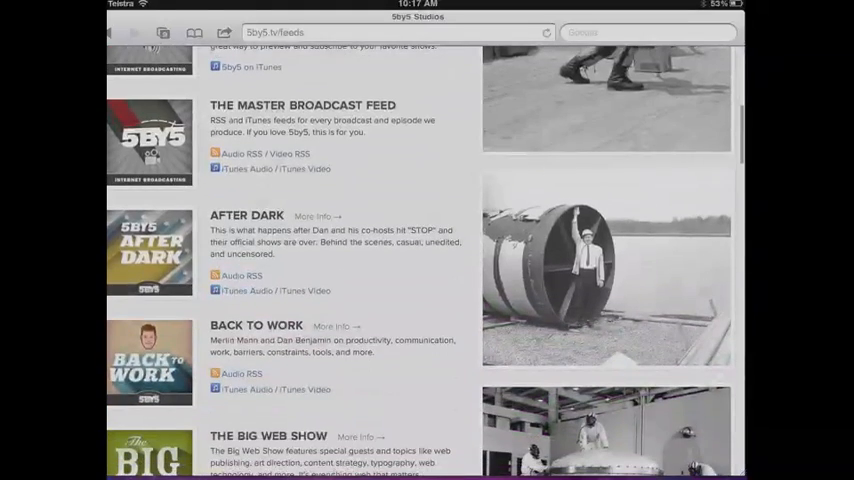
{"action": "scroll", "scroll_direction": "down", "scroll_amount": 3}
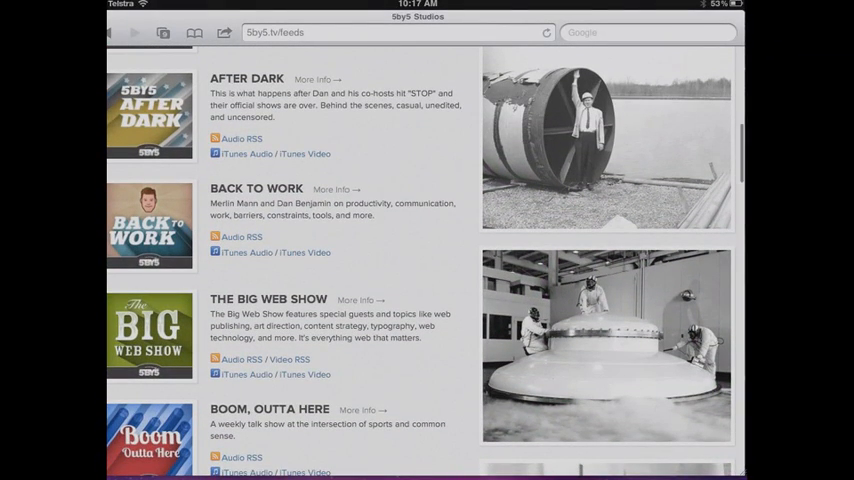
{"action": "scroll", "scroll_direction": "down", "scroll_amount": 3}
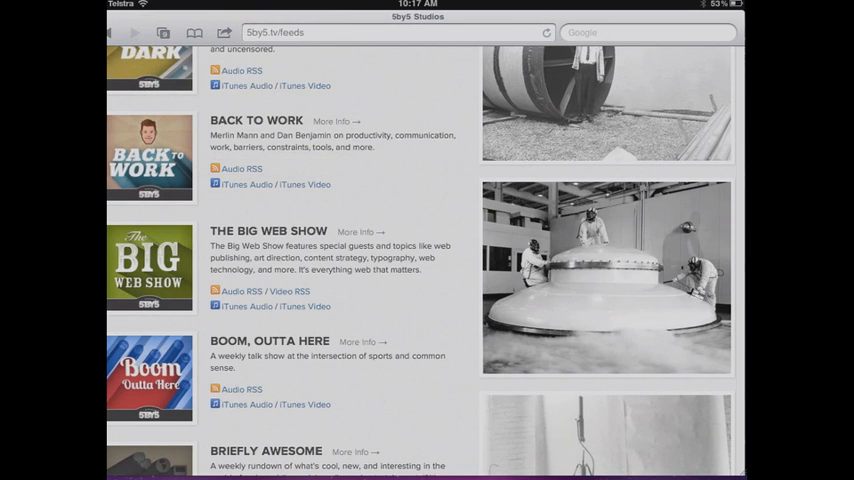
{"action": "key", "text": "home"}
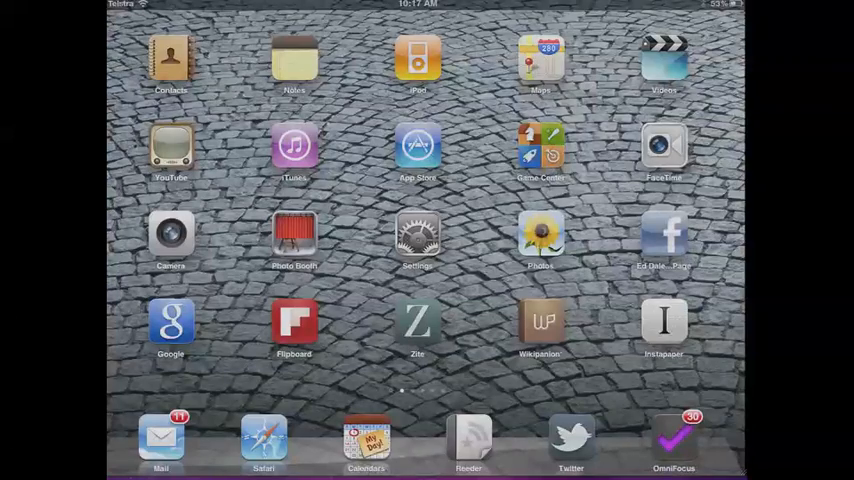
Launch Mr. Reader and paste the copied Back to Work feed URL into Add Feed.
{"action": "left_click", "coordinate": [468, 440]}
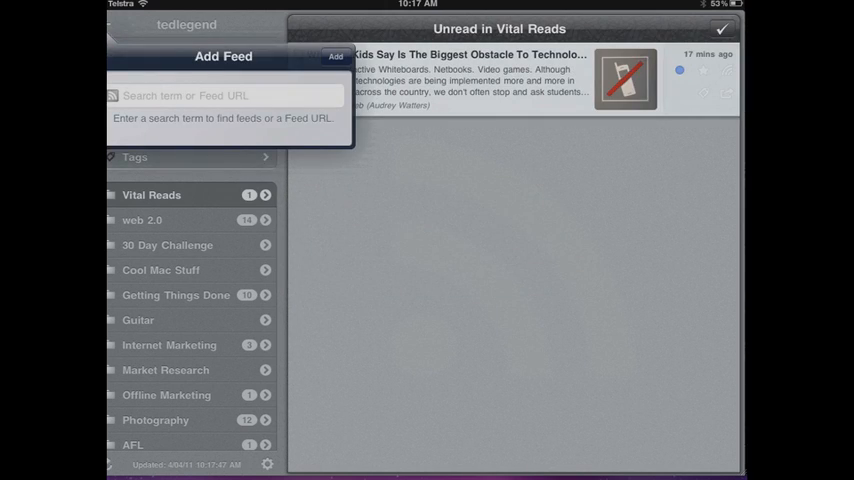
{"action": "left_click", "coordinate": [210, 95]}
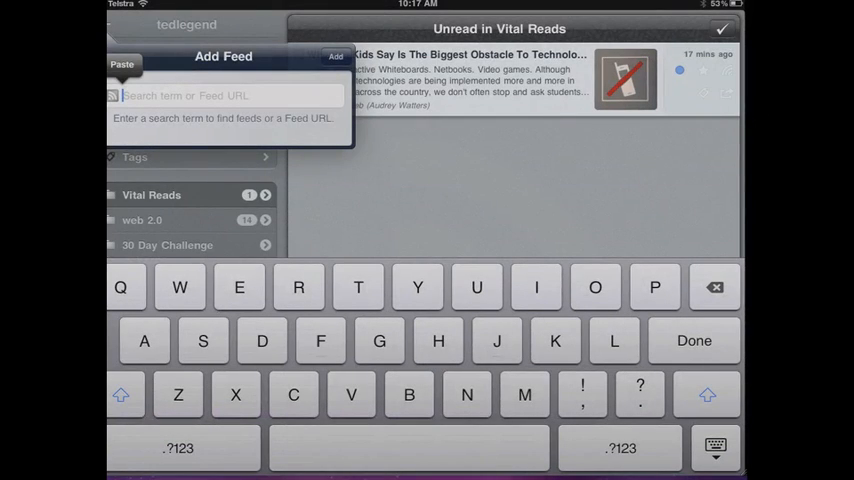
{"action": "left_click", "coordinate": [121, 64]}
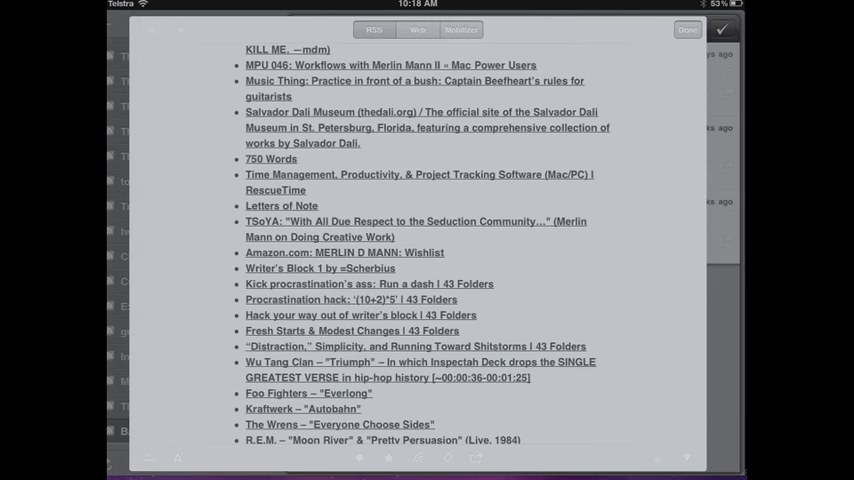
Close the show notes and move the Back to Work feed into Vital Reads.
{"action": "left_click", "coordinate": [687, 29]}
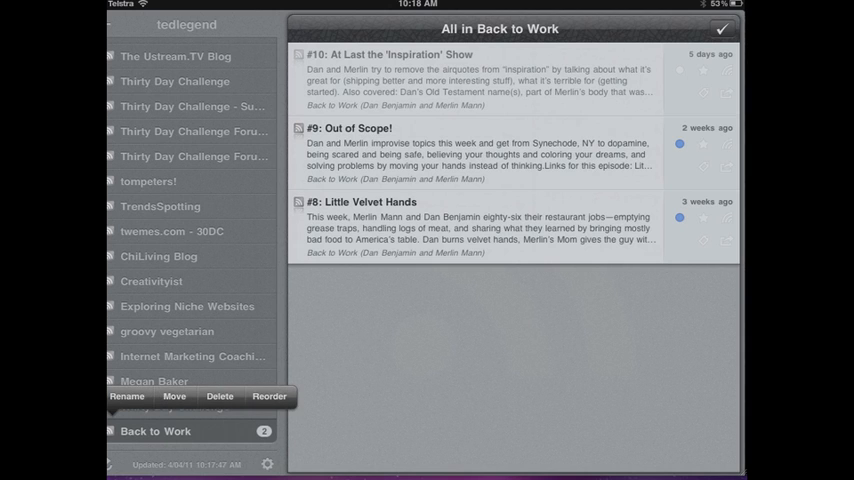
{"action": "left_click", "coordinate": [174, 396]}
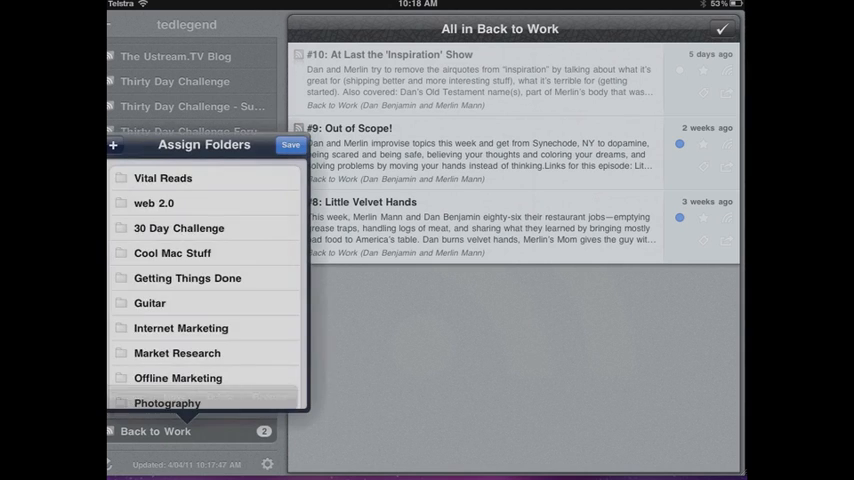
{"action": "scroll", "scroll_direction": "down", "scroll_amount": 3}
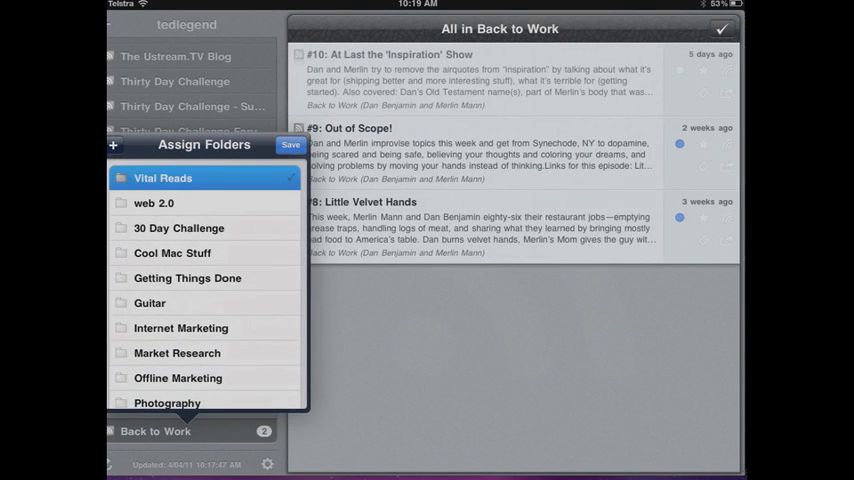
{"action": "left_click", "coordinate": [291, 144]}
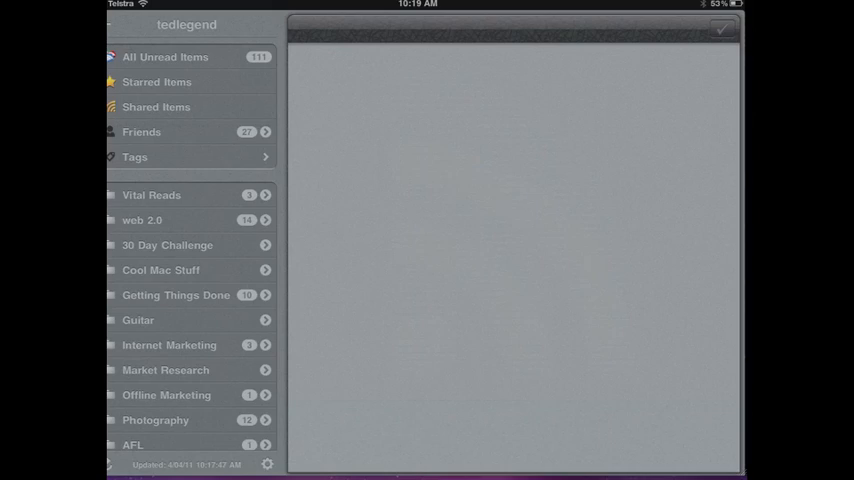
Leave Mr. Reader via Home and reopen it from the multitasking bar.
{"action": "key", "text": "home"}
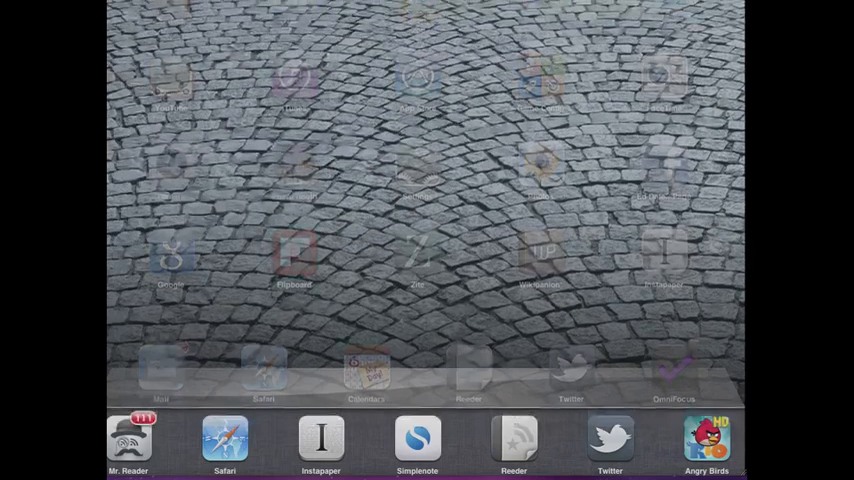
{"action": "left_click", "coordinate": [513, 440]}
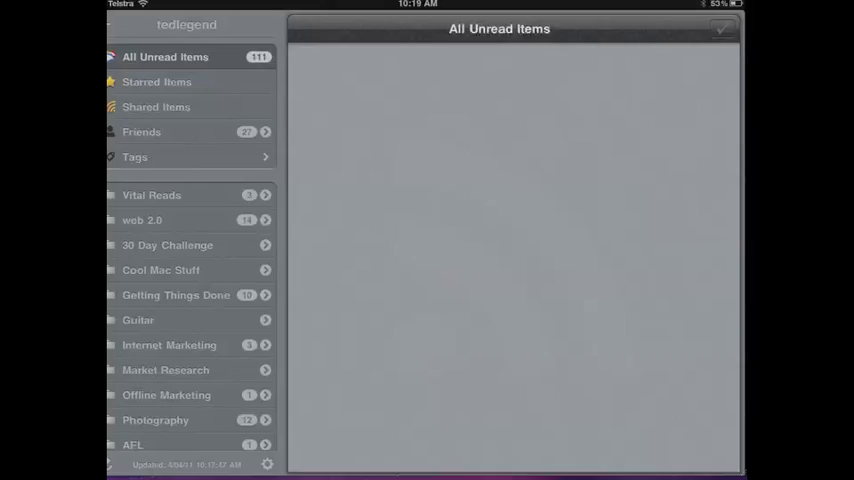
Show All Unread Items, scroll the list, and open Assign Tags for the top article.
{"action": "left_click", "coordinate": [165, 56]}
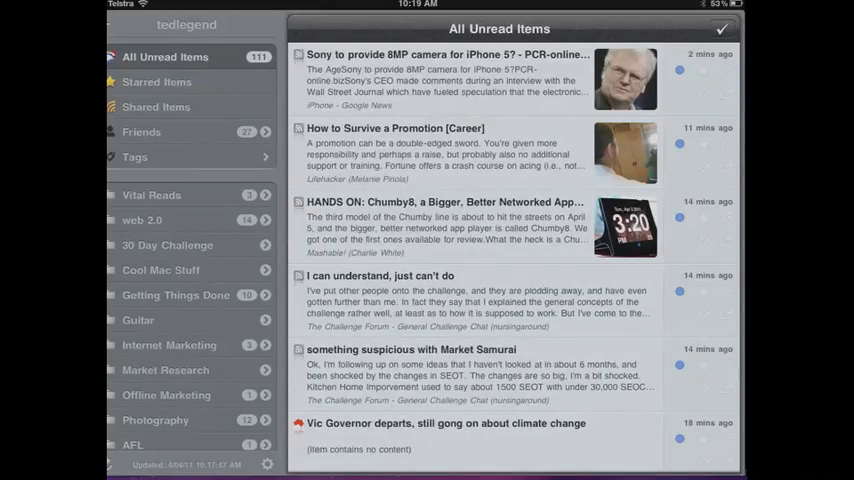
{"action": "scroll", "scroll_direction": "down", "scroll_amount": 3}
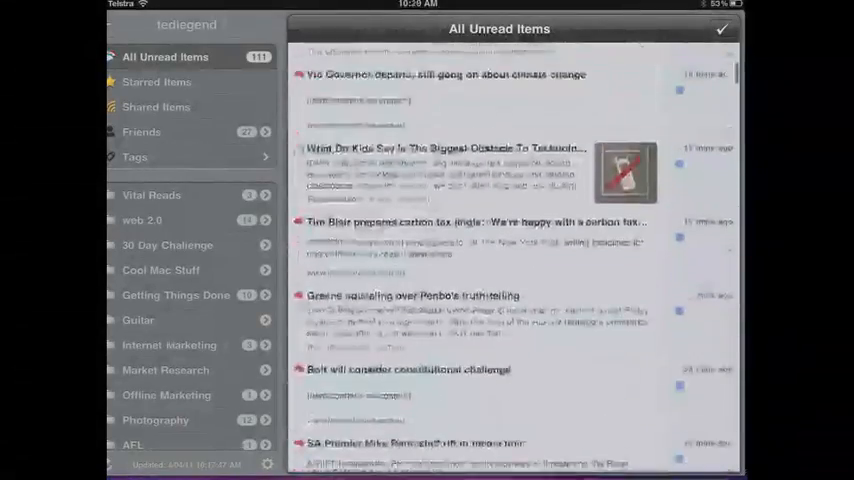
{"action": "scroll", "scroll_direction": "up", "scroll_amount": 3}
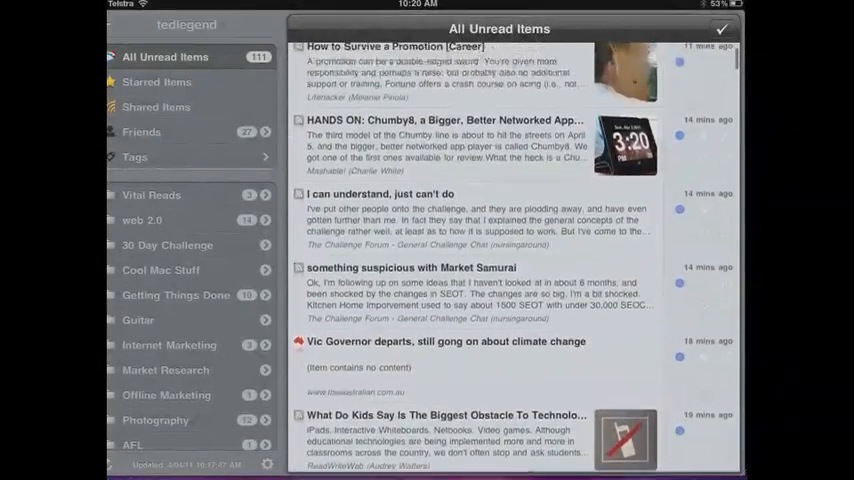
{"action": "left_click", "coordinate": [487, 29]}
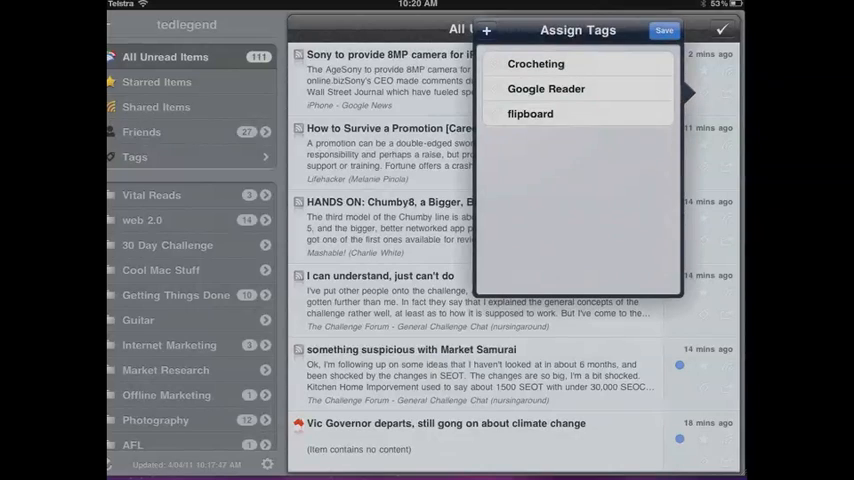